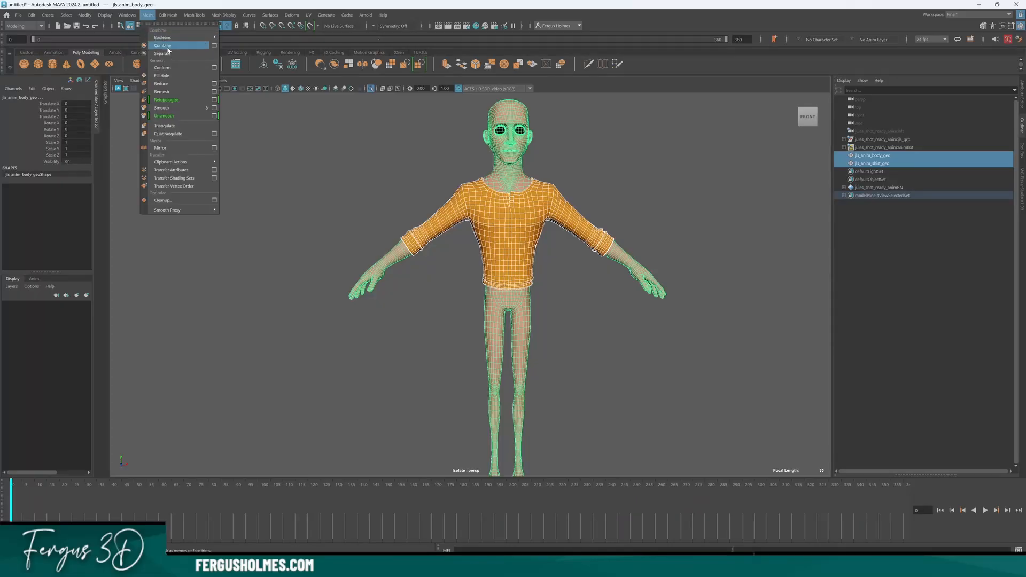
Combine the forearm-and-hand piece and shirt cuff into one mesh via Mesh > Combine.
left_click(163, 45)
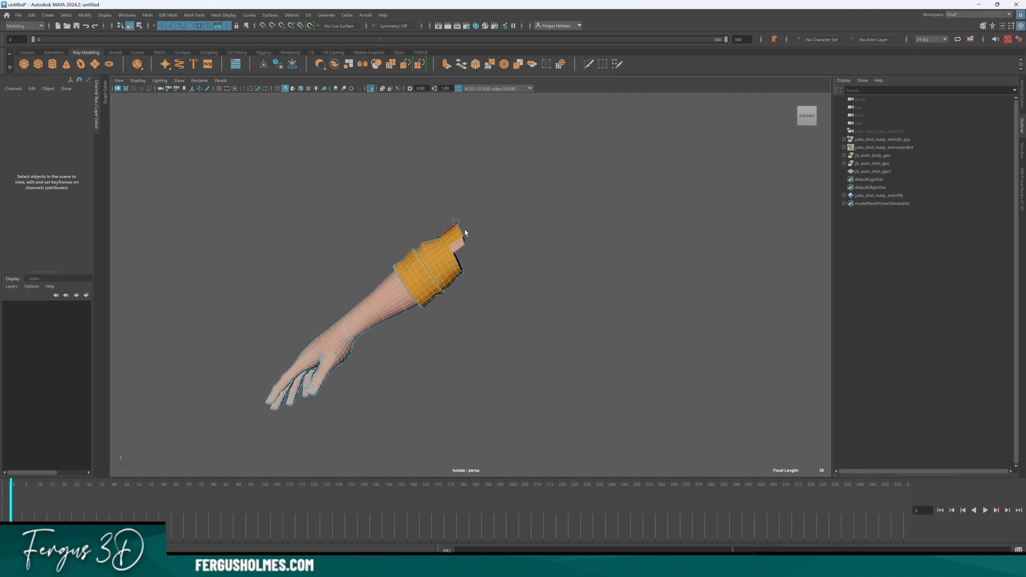
Delete construction history on the combined arm mesh, removing leftover source objects.
left_click(872, 155)
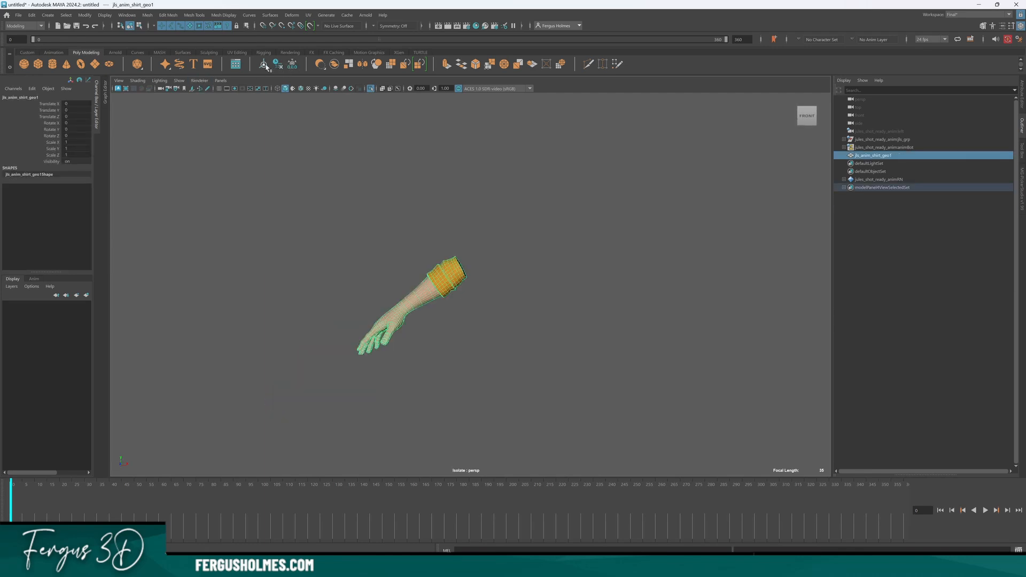